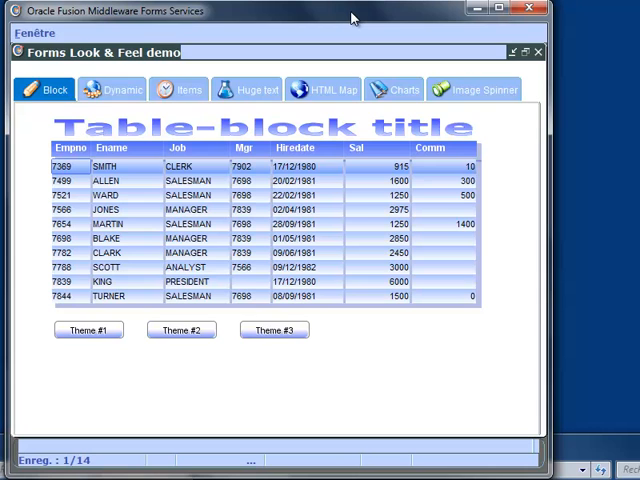
pyautogui.moveTo(200, 447)
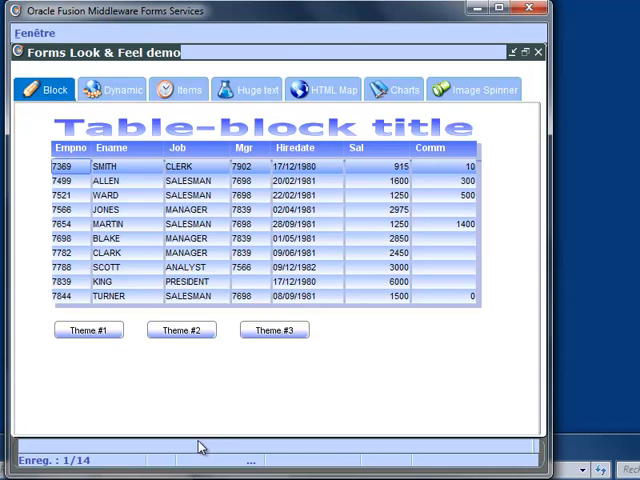
pyautogui.moveTo(218, 383)
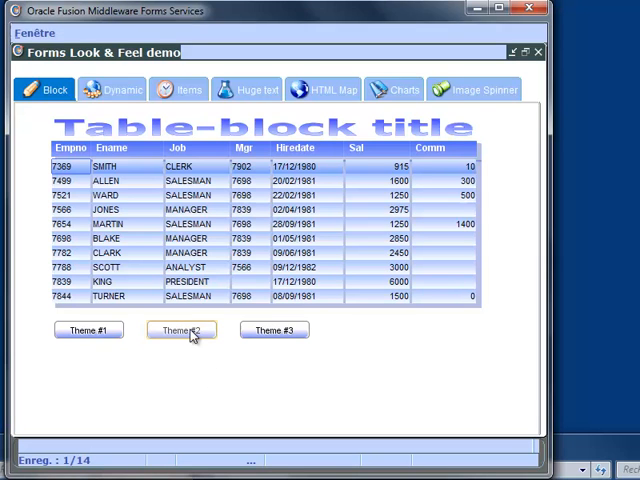
# Step: Try the three employee table themes, then show the Dynamic page's graphics line and fill samples
pyautogui.click(181, 330)
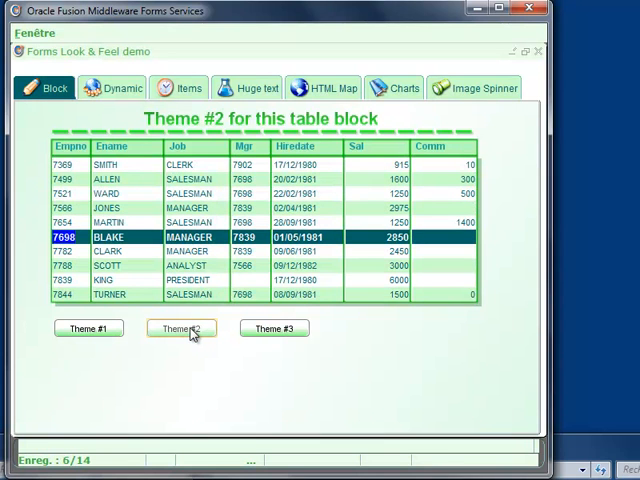
pyautogui.click(87, 328)
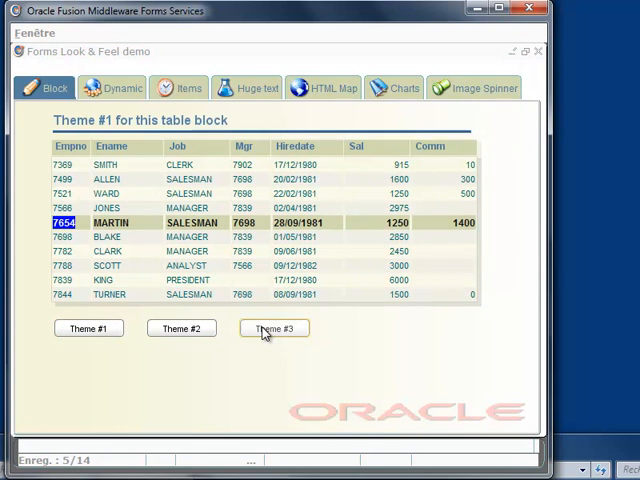
pyautogui.click(274, 330)
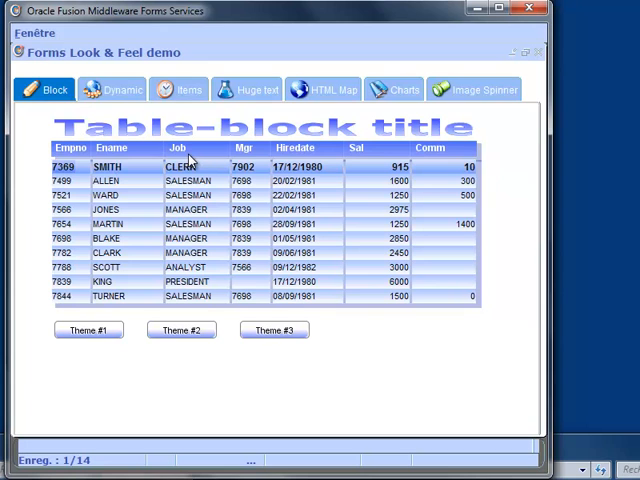
pyautogui.click(122, 89)
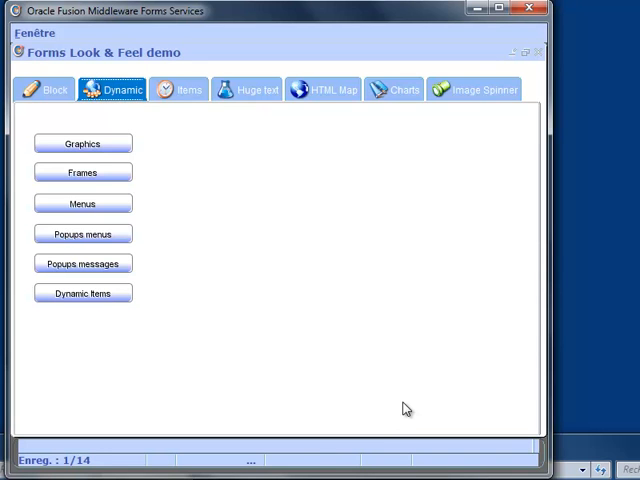
pyautogui.moveTo(426, 434)
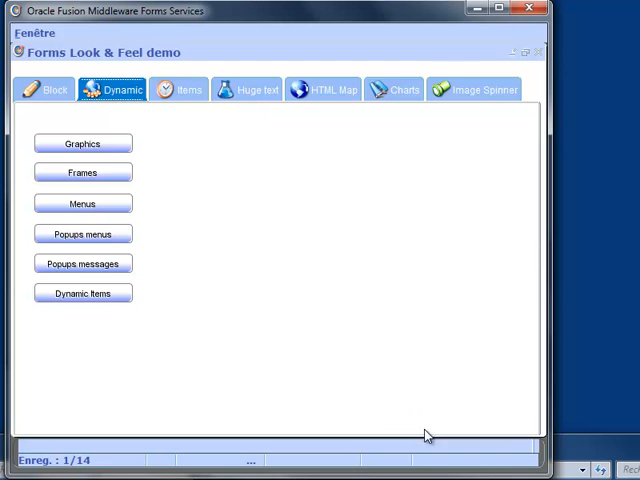
pyautogui.click(82, 143)
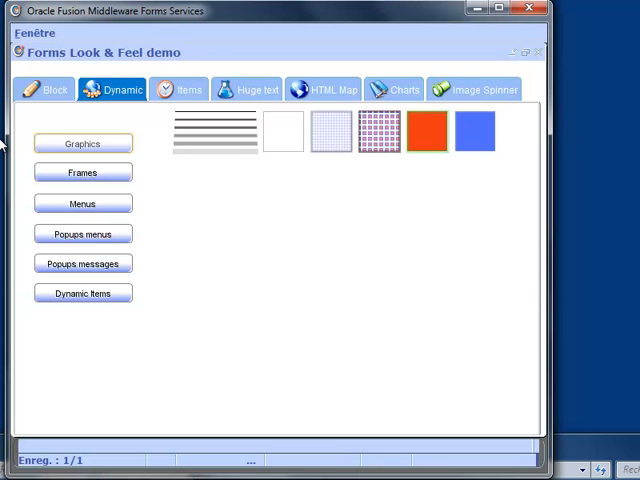
# Step: Draw the full graphics demo (rotated text, lines, image clipping), then show titled frame styles
pyautogui.click(83, 143)
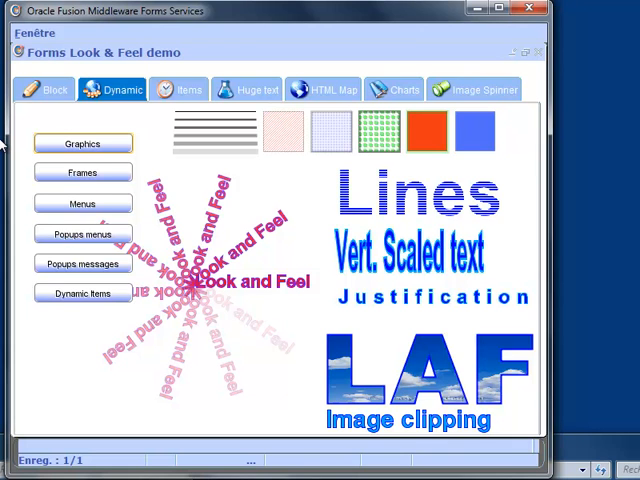
pyautogui.click(82, 172)
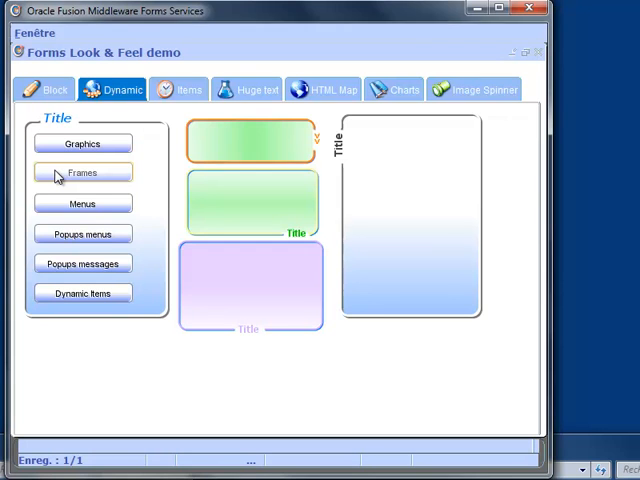
# Step: Add the custom demo menu bar with Menu1 listing options, help, exit and a submenu
pyautogui.click(82, 204)
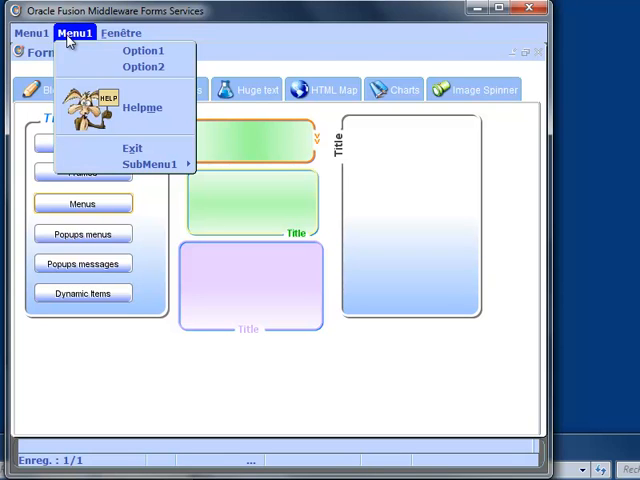
pyautogui.moveTo(143, 66)
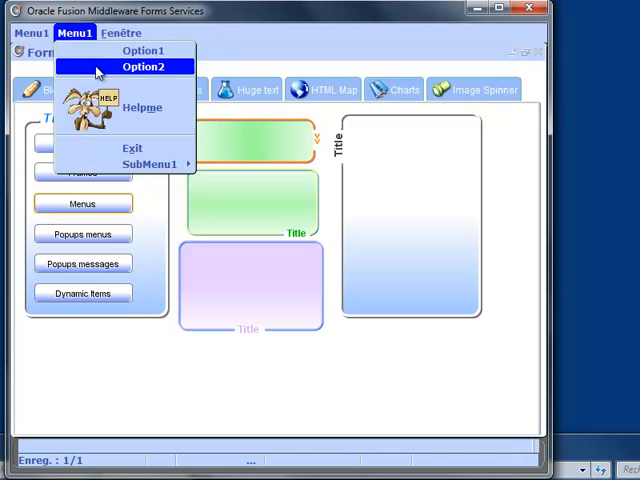
pyautogui.moveTo(150, 163)
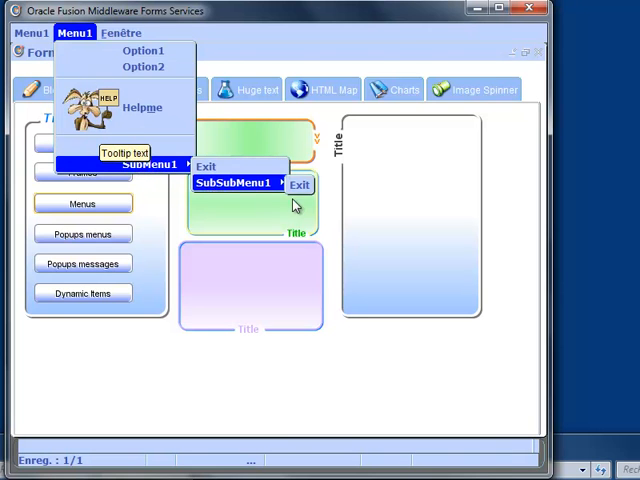
# Step: Close the demo submenu and bring up the Popups menus six-option pop-up list
pyautogui.click(299, 186)
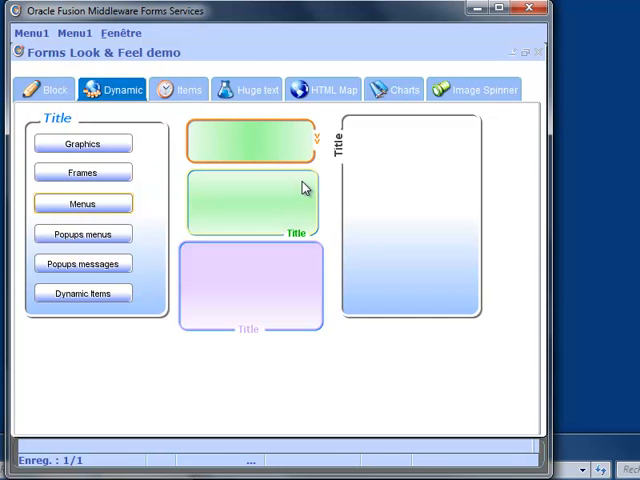
pyautogui.moveTo(250, 188)
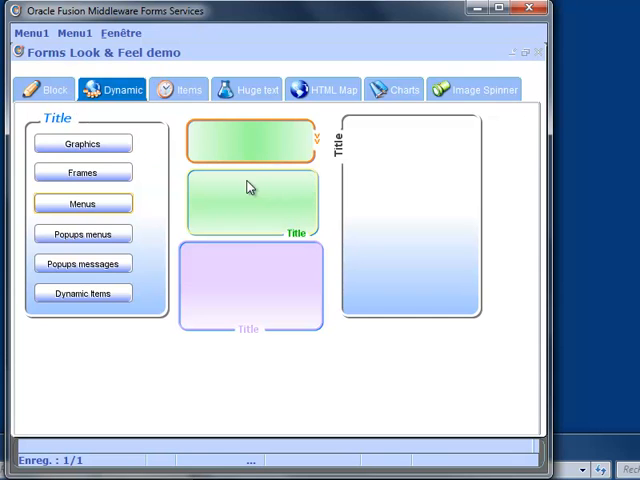
pyautogui.click(83, 234)
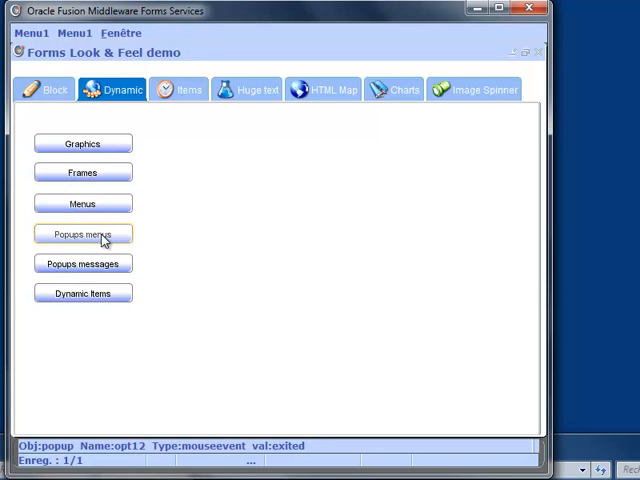
pyautogui.click(83, 233)
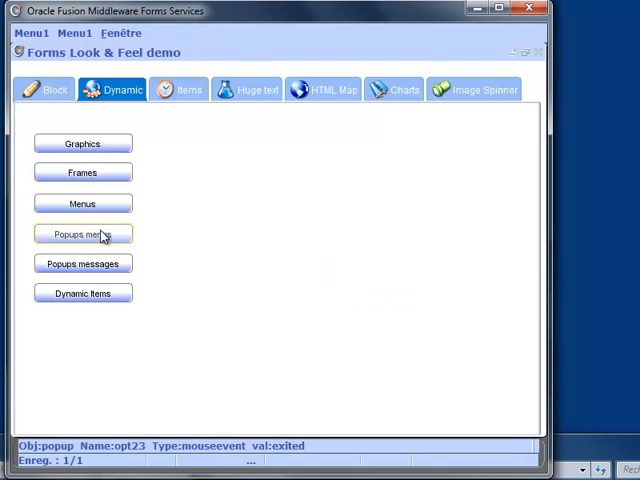
pyautogui.click(82, 234)
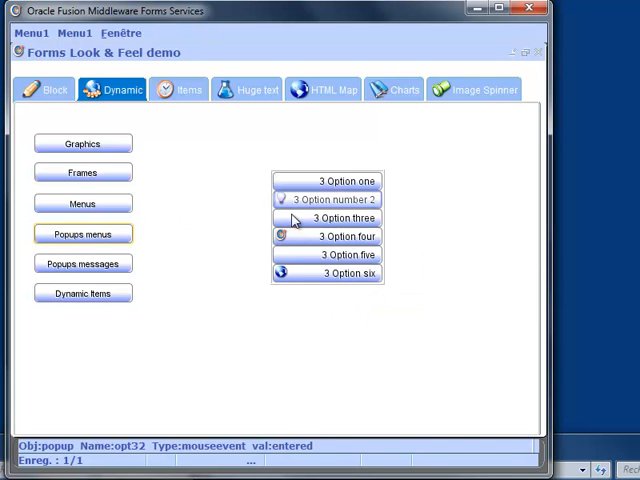
pyautogui.moveTo(172, 240)
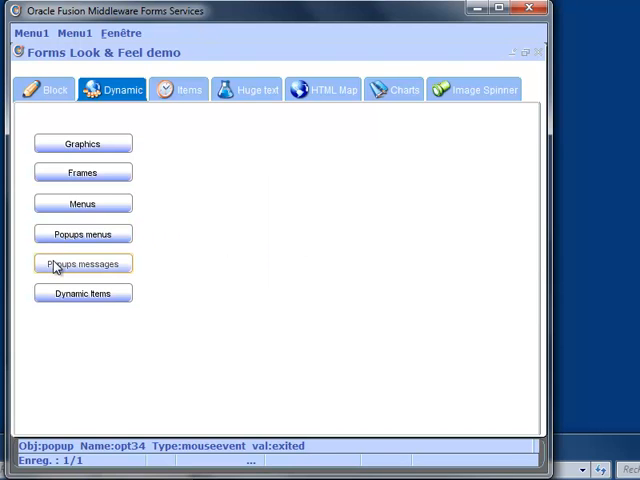
pyautogui.click(82, 263)
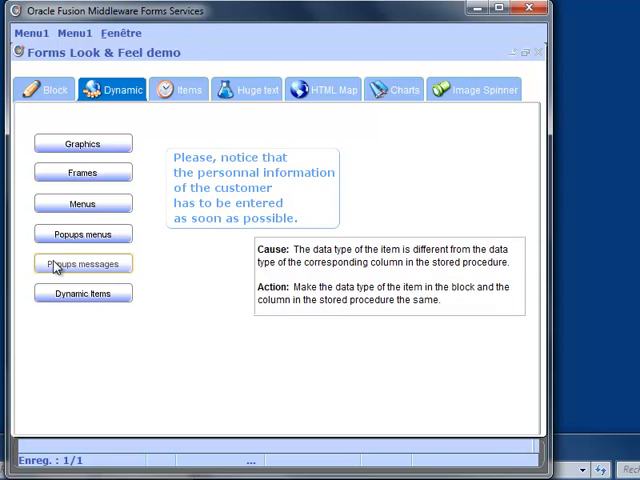
pyautogui.click(82, 263)
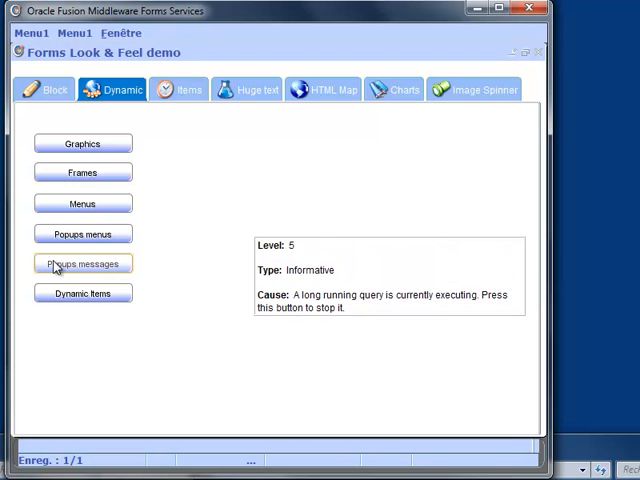
pyautogui.click(82, 263)
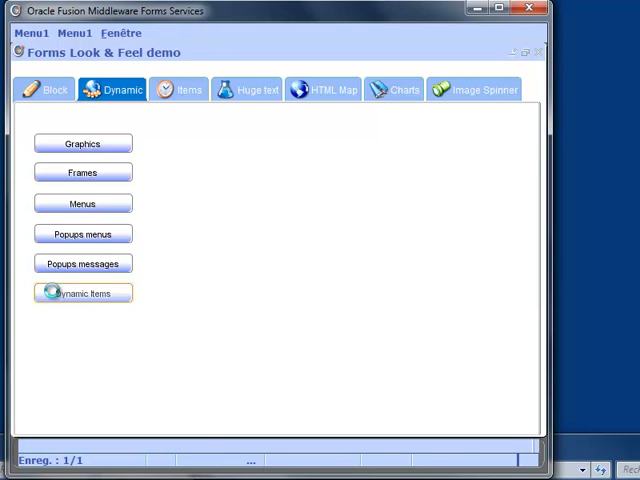
# Step: Load the Dynamic Items panel and click into its text area, Forms field and controls
pyautogui.click(82, 293)
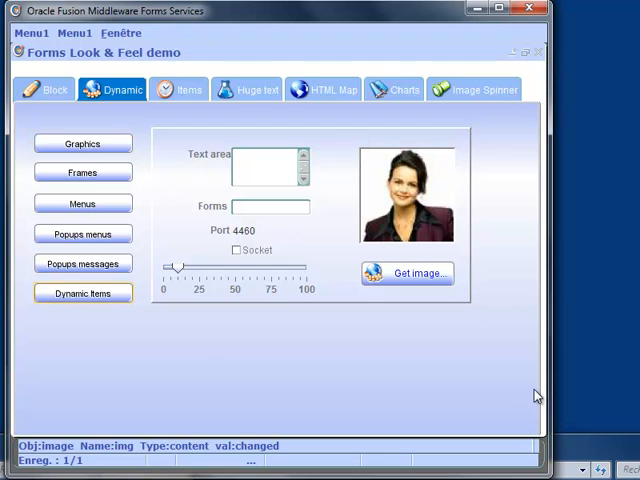
pyautogui.moveTo(522, 384)
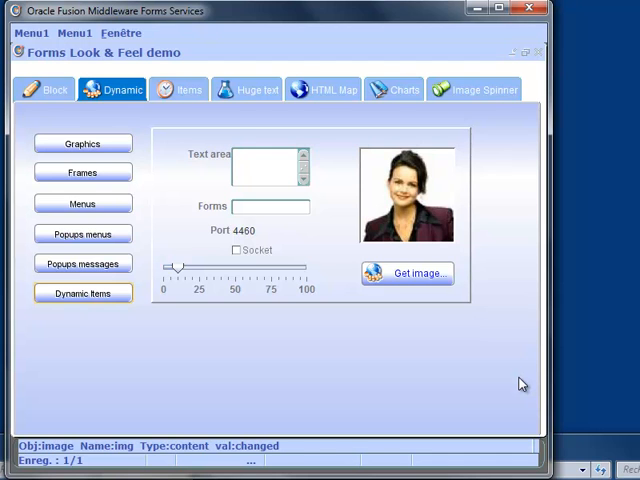
pyautogui.click(270, 168)
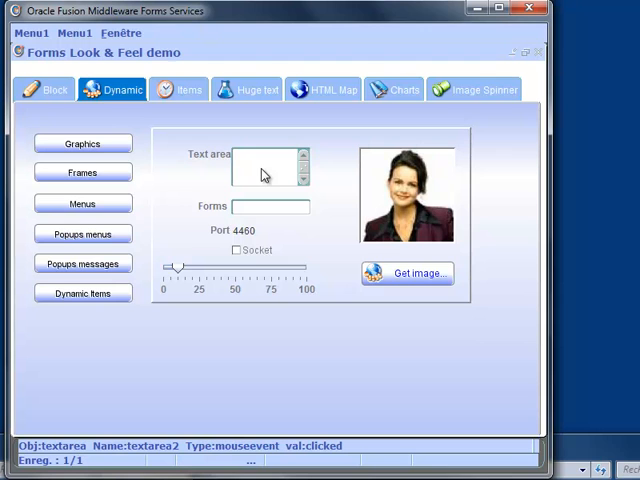
pyautogui.click(270, 206)
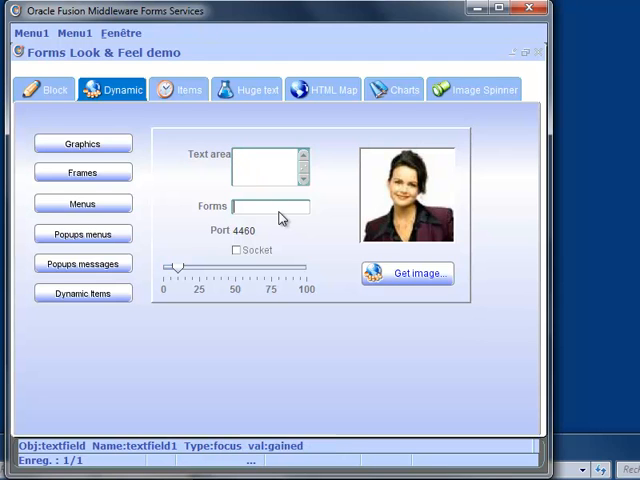
pyautogui.click(270, 206)
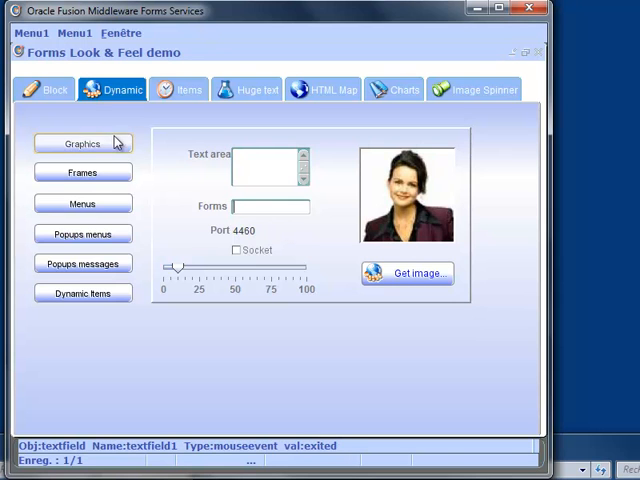
pyautogui.click(236, 250)
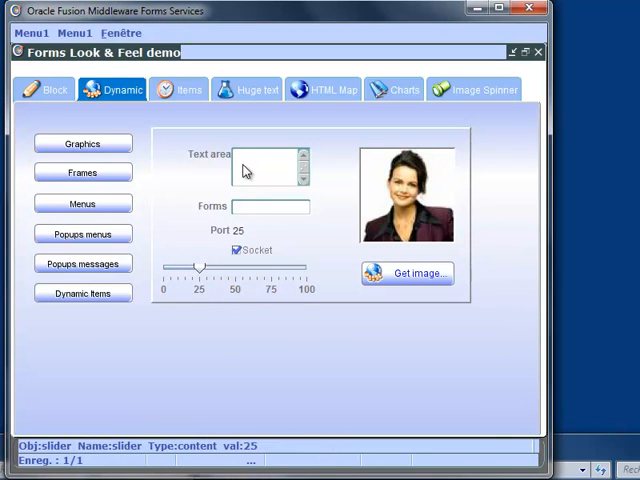
# Step: Enter 1234 in the text area and raise the Port slider up to 100
pyautogui.write('123456')
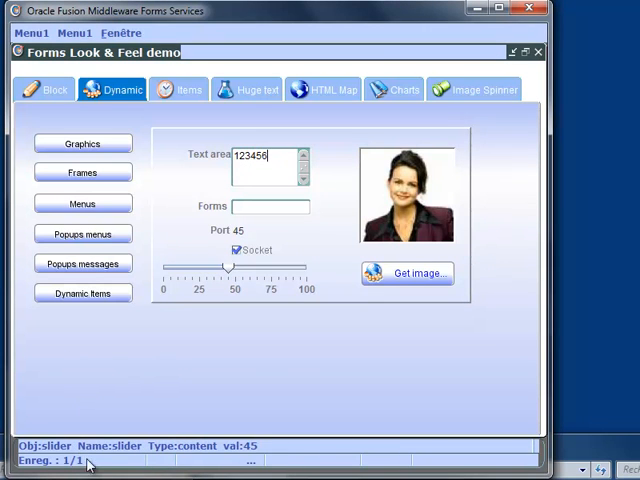
pyautogui.moveTo(228, 267); pyautogui.dragTo(245, 267)
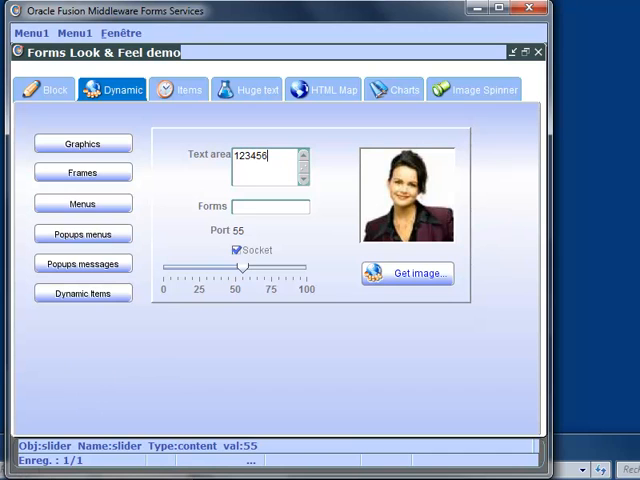
pyautogui.moveTo(243, 267); pyautogui.dragTo(256, 267)
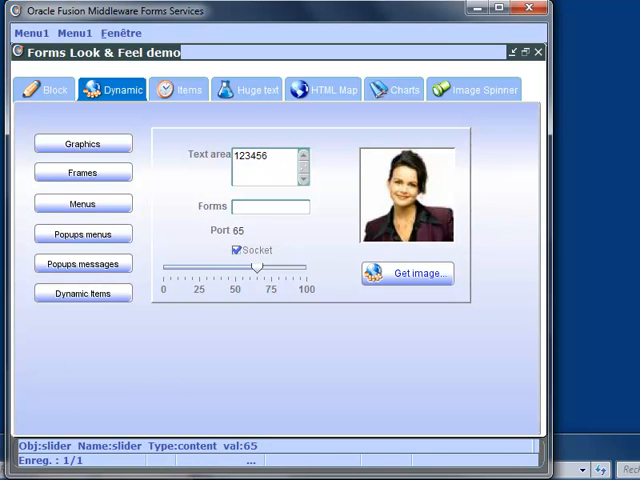
pyautogui.moveTo(257, 267); pyautogui.dragTo(271, 267)
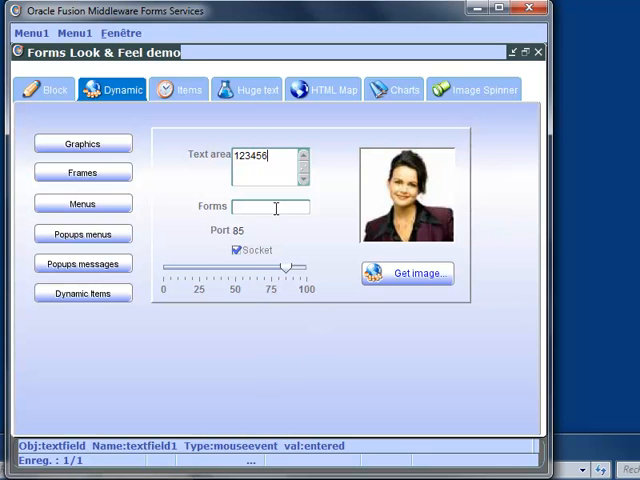
pyautogui.moveTo(285, 267); pyautogui.dragTo(300, 267)
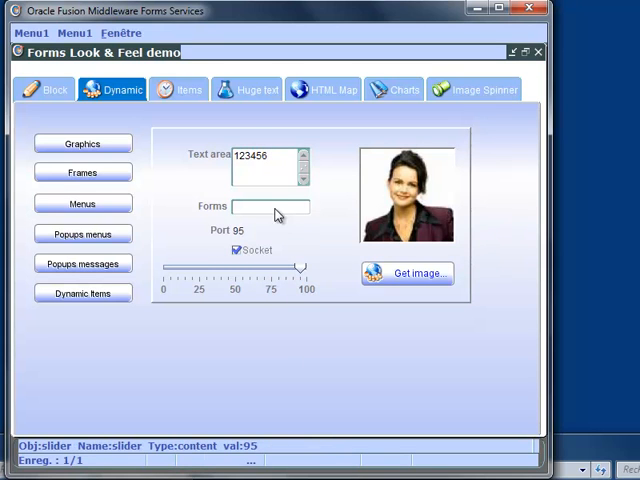
pyautogui.moveTo(300, 267); pyautogui.dragTo(308, 267)
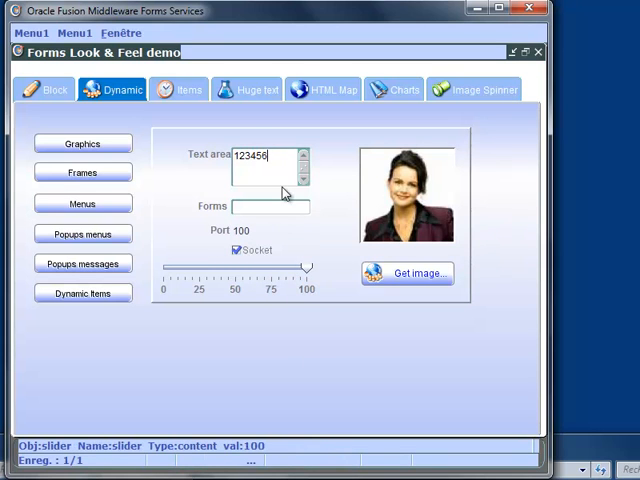
# Step: Lower the Port slider back down from 100 to about 35
pyautogui.moveTo(308, 267); pyautogui.dragTo(300, 267)
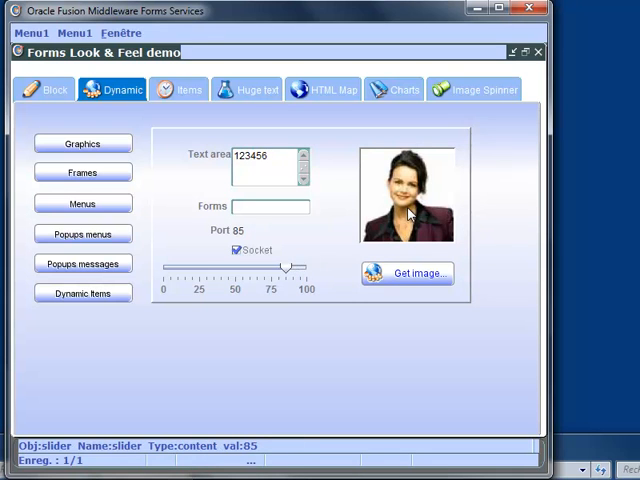
pyautogui.moveTo(300, 267); pyautogui.dragTo(275, 267)
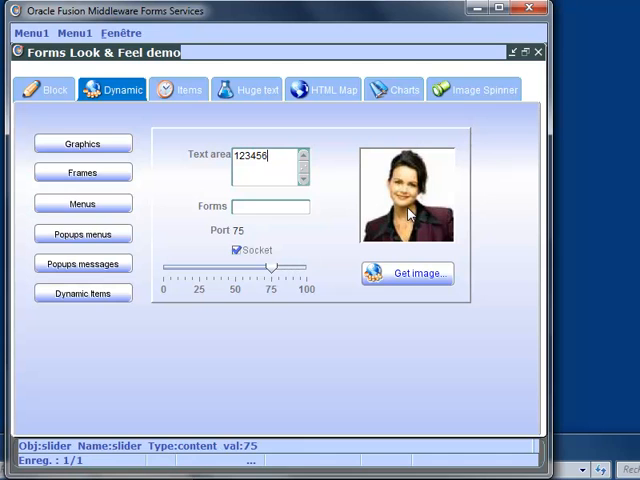
pyautogui.moveTo(271, 267); pyautogui.dragTo(254, 267)
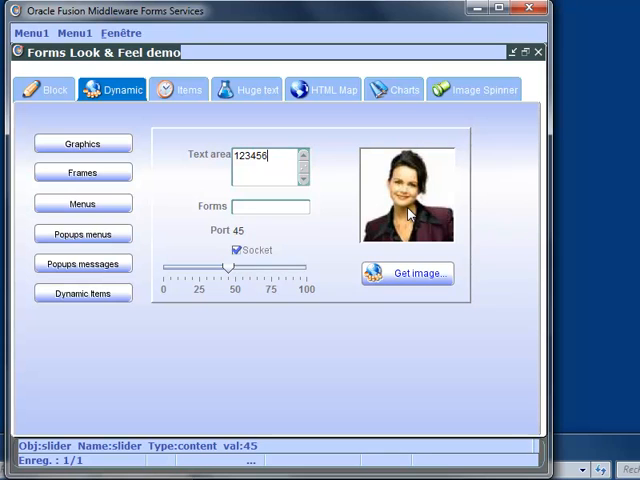
pyautogui.moveTo(228, 266); pyautogui.dragTo(213, 266)
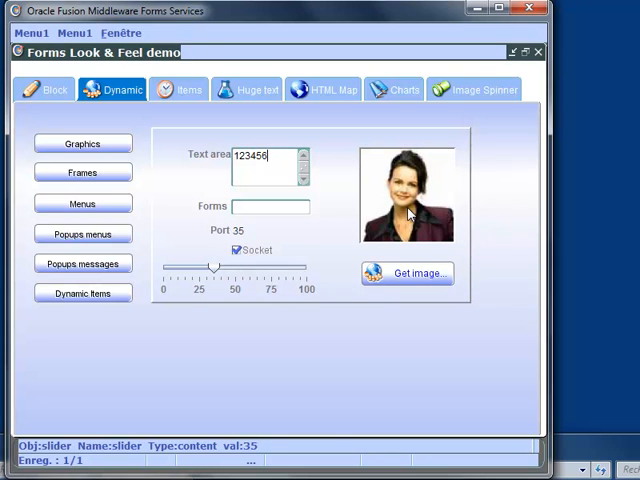
pyautogui.moveTo(213, 267); pyautogui.dragTo(198, 267)
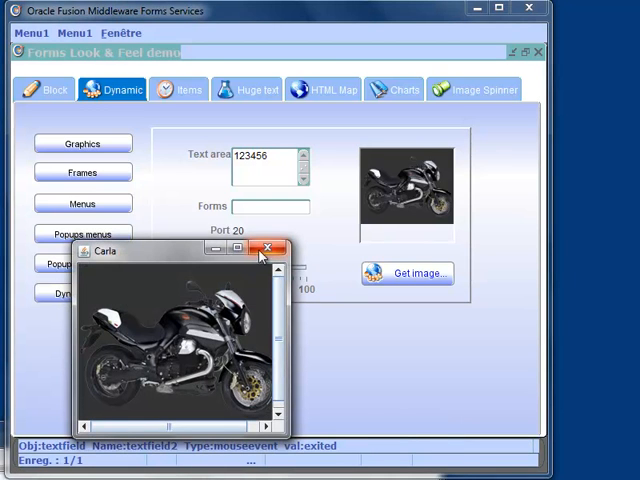
# Step: Close the enlarged motorcycle picture and switch to the Items tab
pyautogui.click(267, 248)
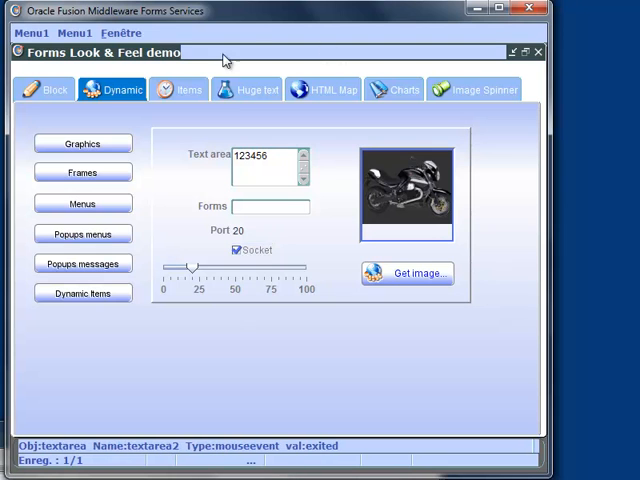
pyautogui.click(185, 89)
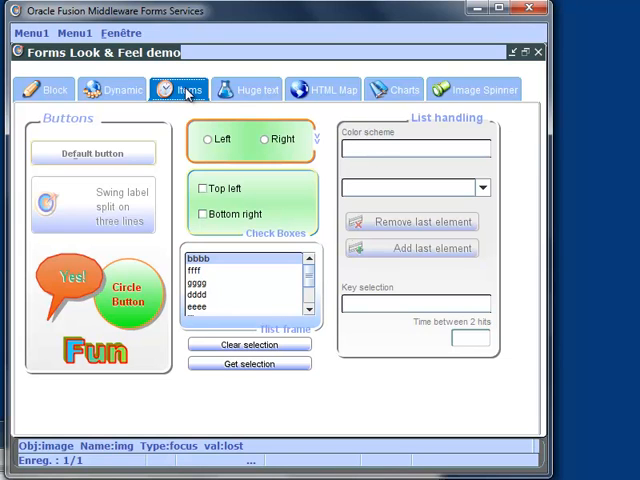
pyautogui.moveTo(112, 210)
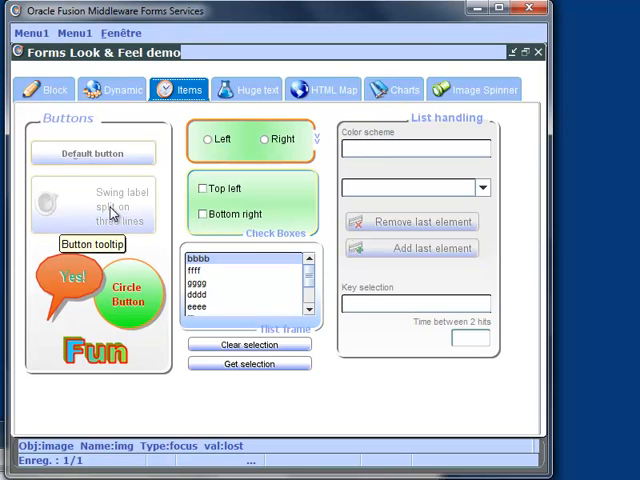
pyautogui.moveTo(115, 230)
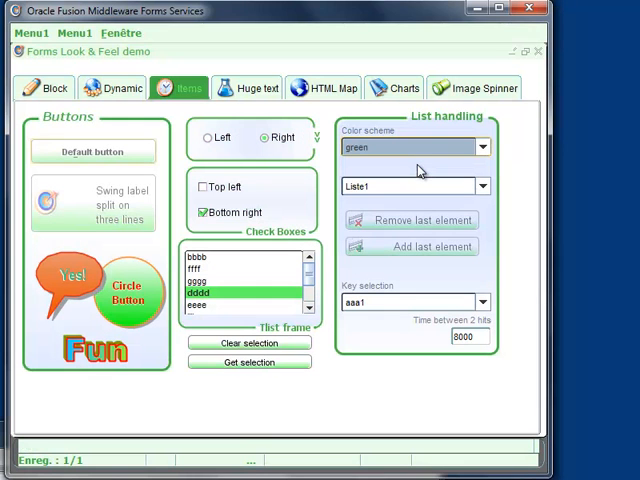
# Step: Switch the items' color scheme to red, then to blue
pyautogui.click(481, 147)
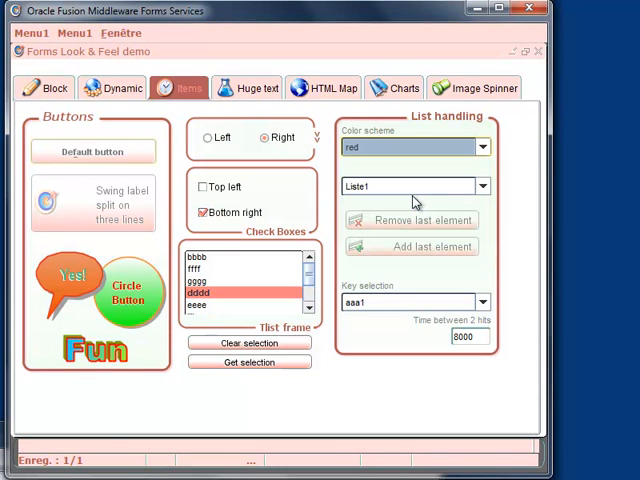
pyautogui.click(483, 147)
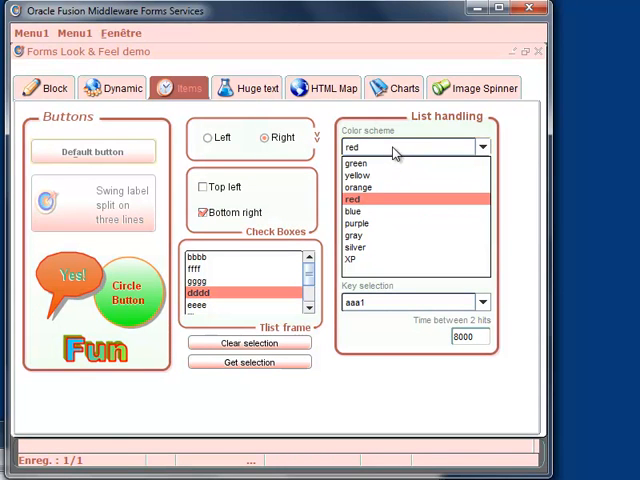
pyautogui.click(352, 210)
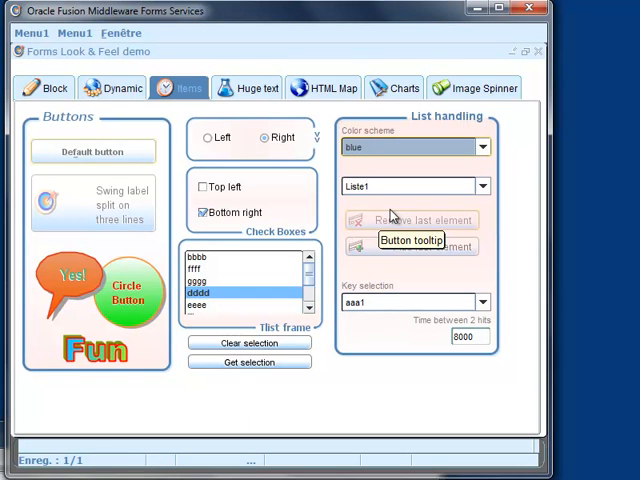
pyautogui.click(247, 88)
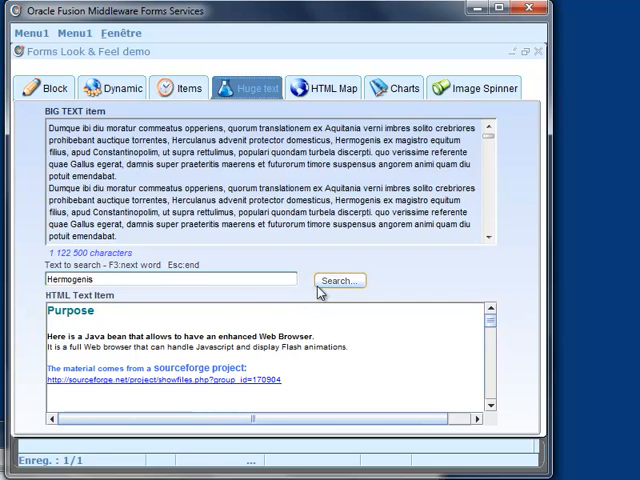
# Step: Search the huge text item for 'Hermogenis' and highlight the match
pyautogui.click(337, 280)
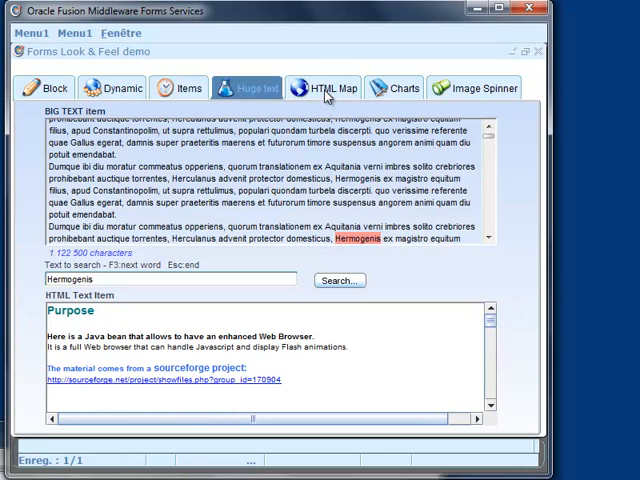
pyautogui.click(329, 88)
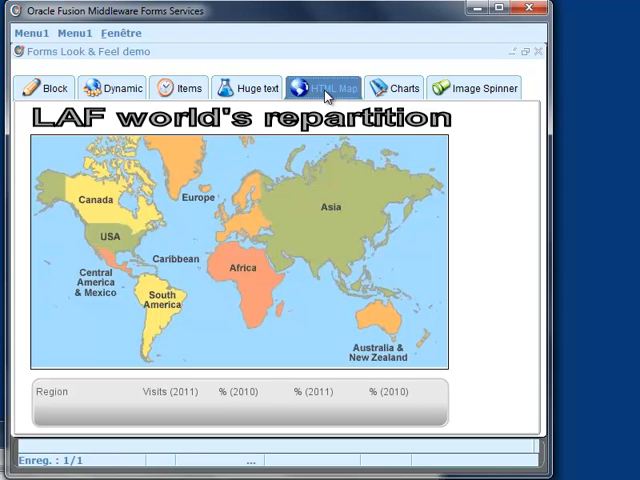
# Step: Show visit statistics for Asia, Africa and Europe on the world map
pyautogui.click(350, 200)
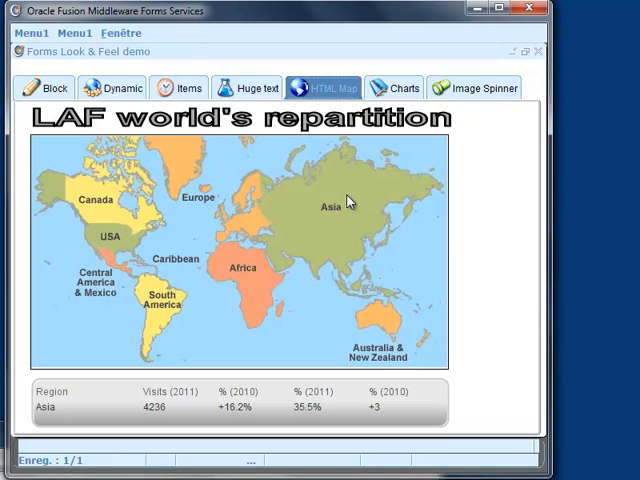
pyautogui.click(370, 322)
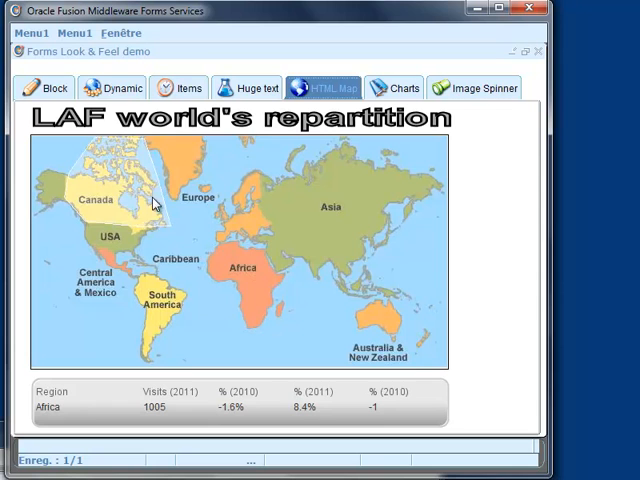
pyautogui.click(185, 185)
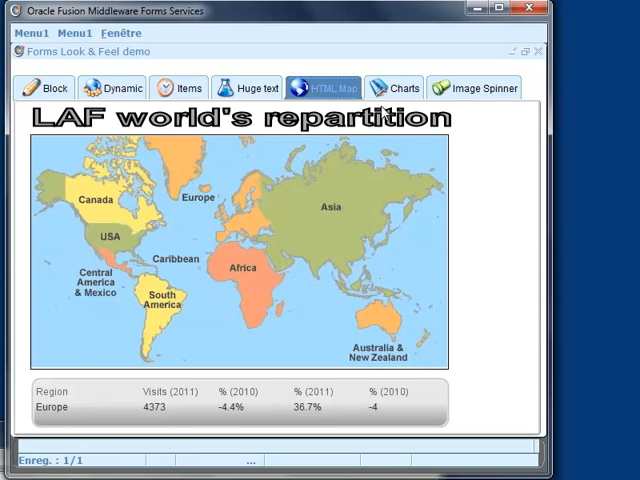
pyautogui.click(401, 88)
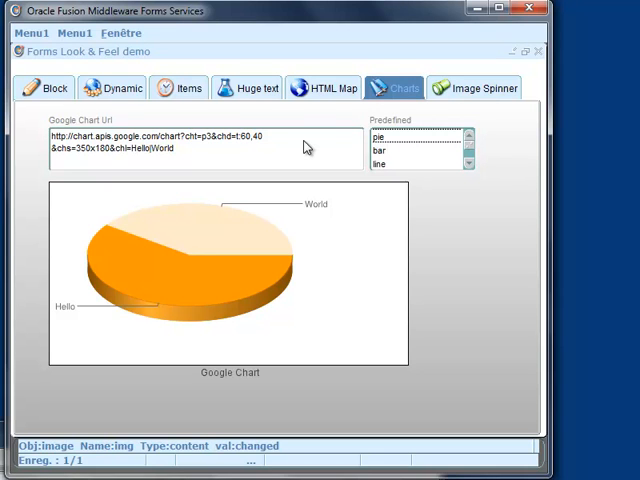
# Step: Show the predefined pie and bar charts, enter a bar value of 200, and open the Image Spinner page
pyautogui.click(378, 137)
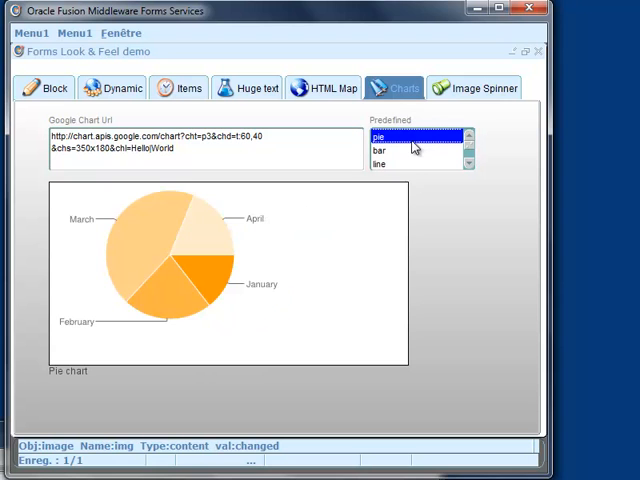
pyautogui.click(379, 150)
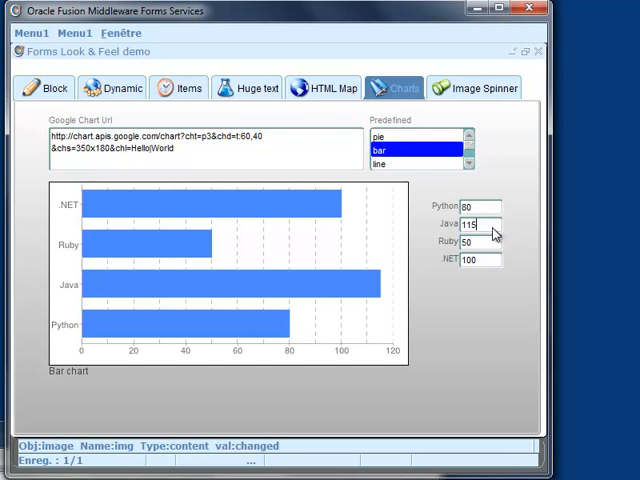
pyautogui.write('200')
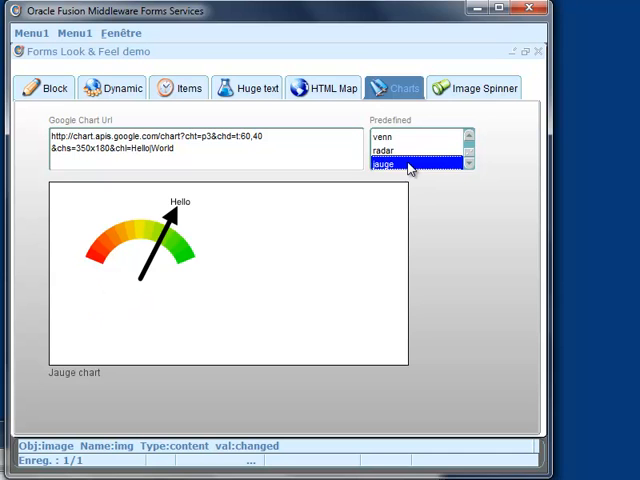
pyautogui.moveTo(460, 110)
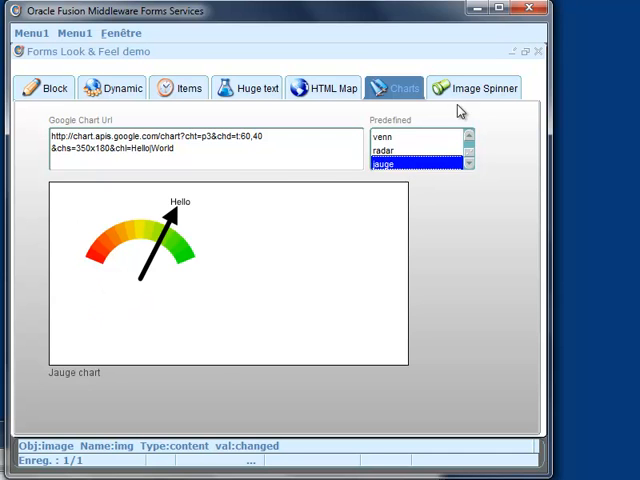
pyautogui.click(483, 88)
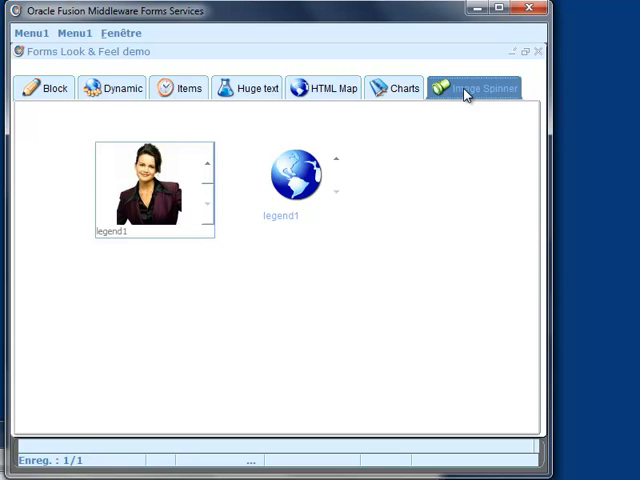
pyautogui.moveTo(222, 130)
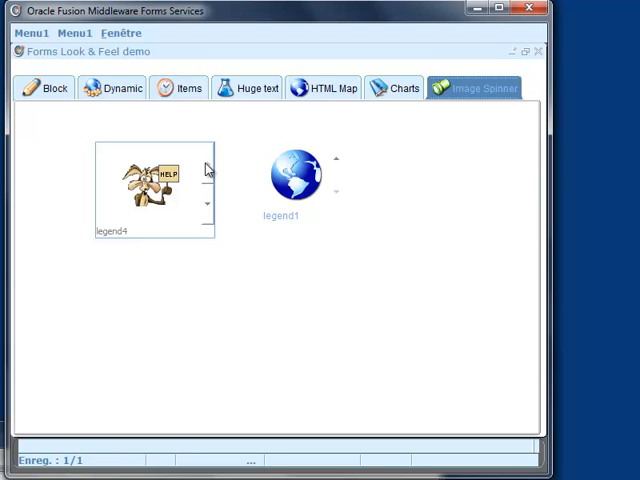
pyautogui.moveTo(362, 300)
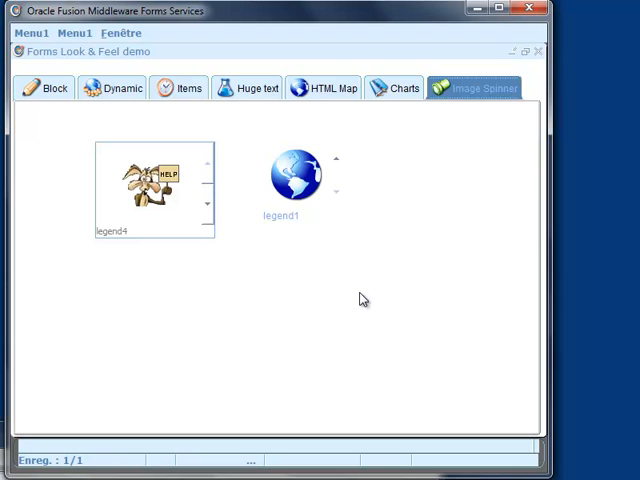